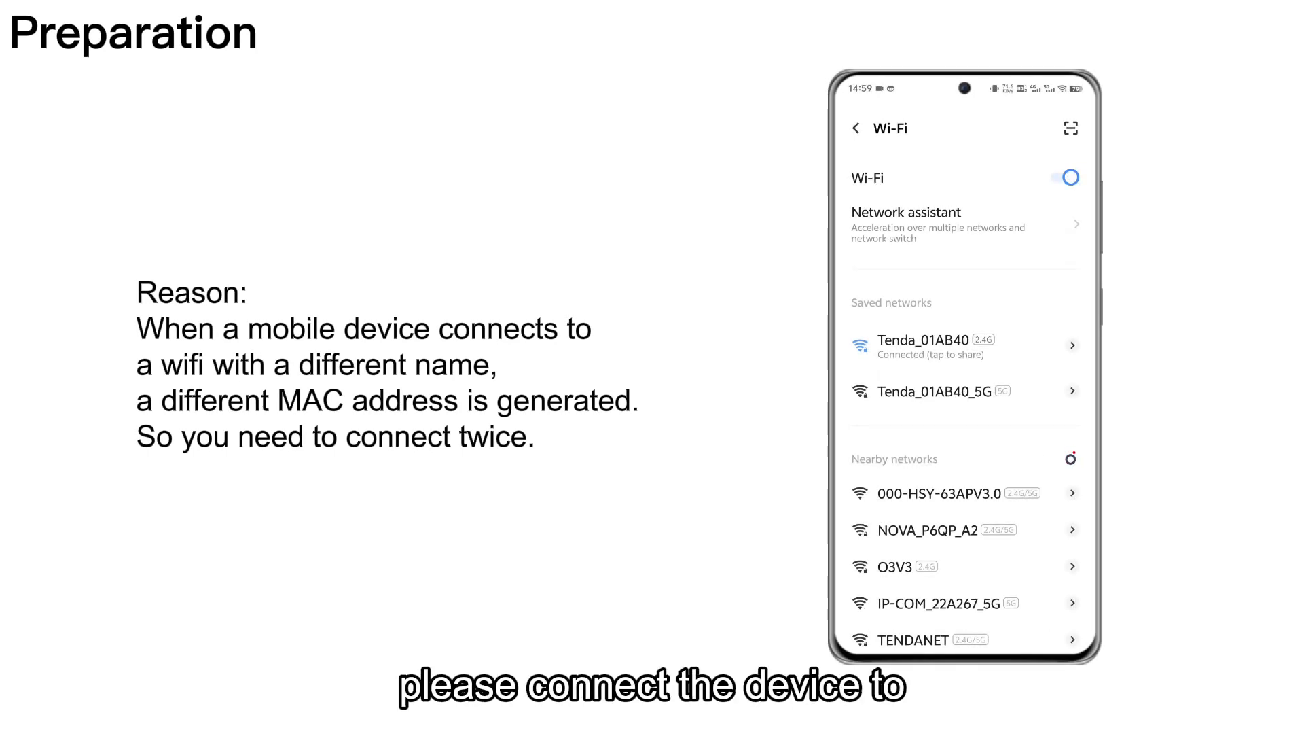
# Open Parental Control in the Tenda_01AB40 router's settings
pyautogui.click(956, 391)
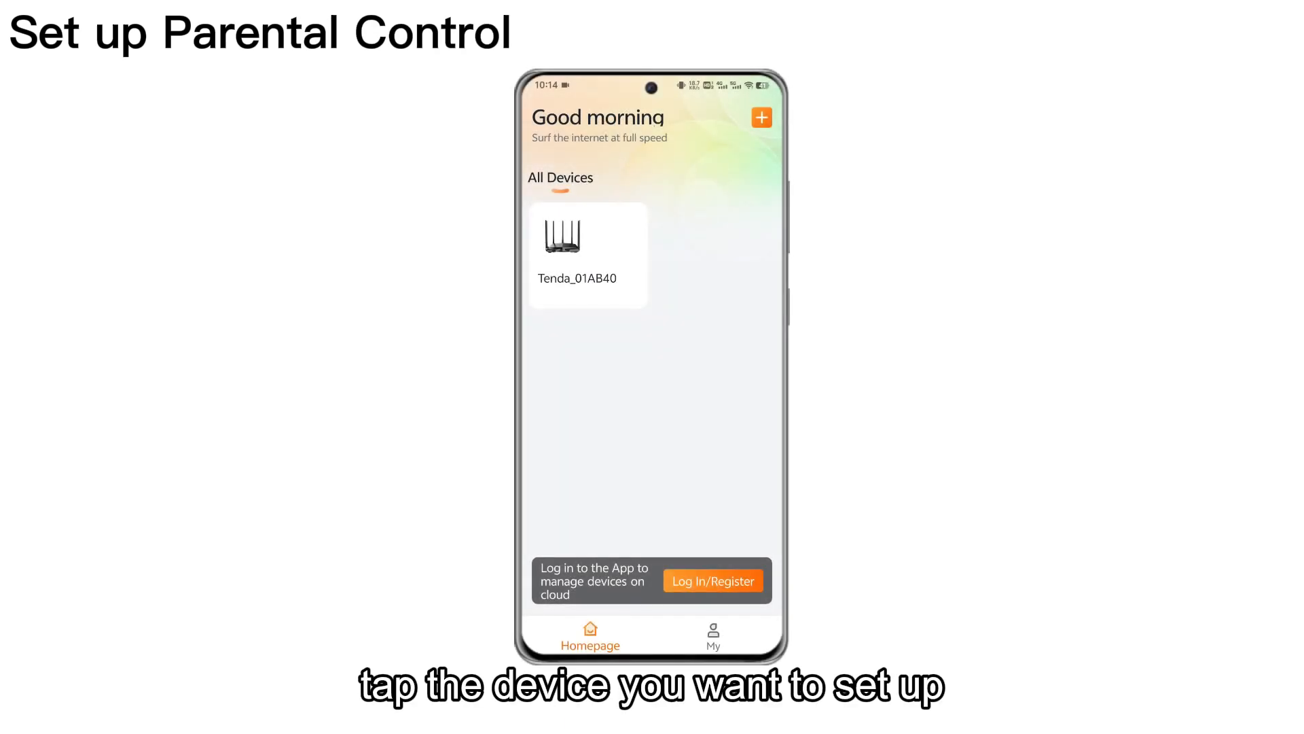
pyautogui.click(587, 241)
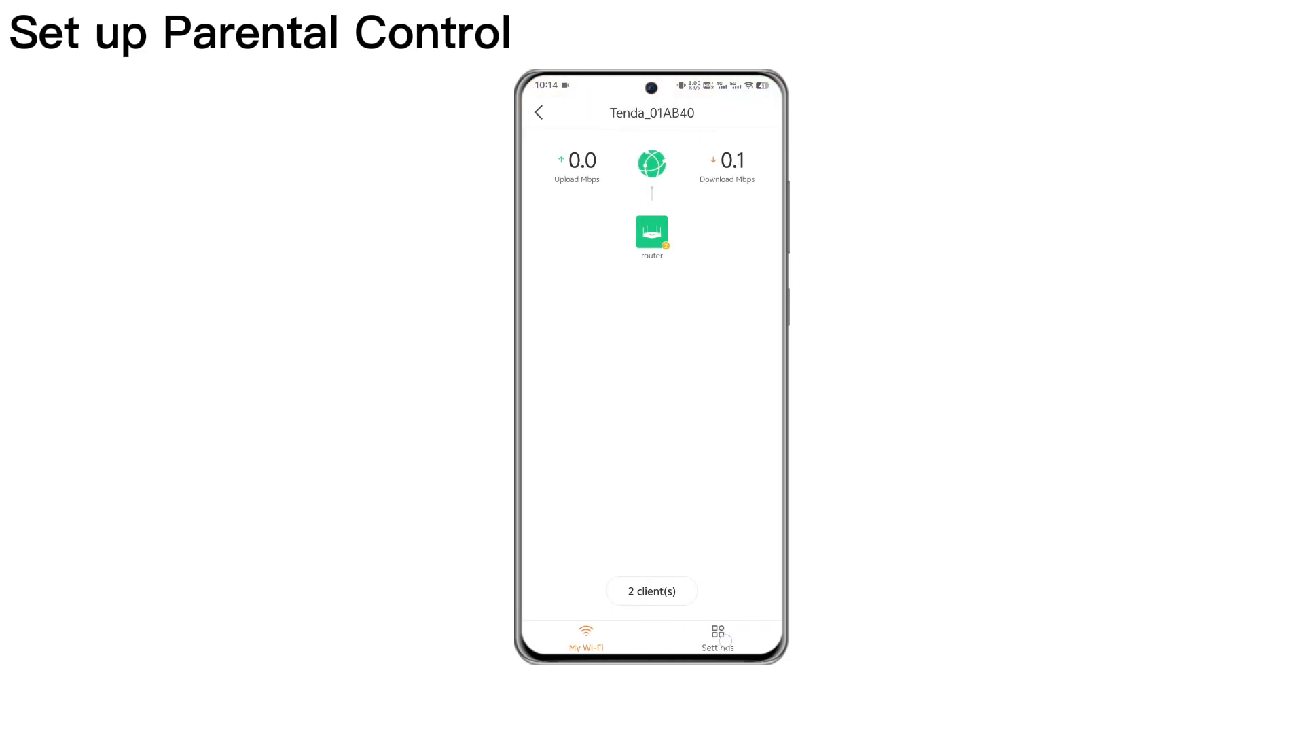
pyautogui.click(717, 636)
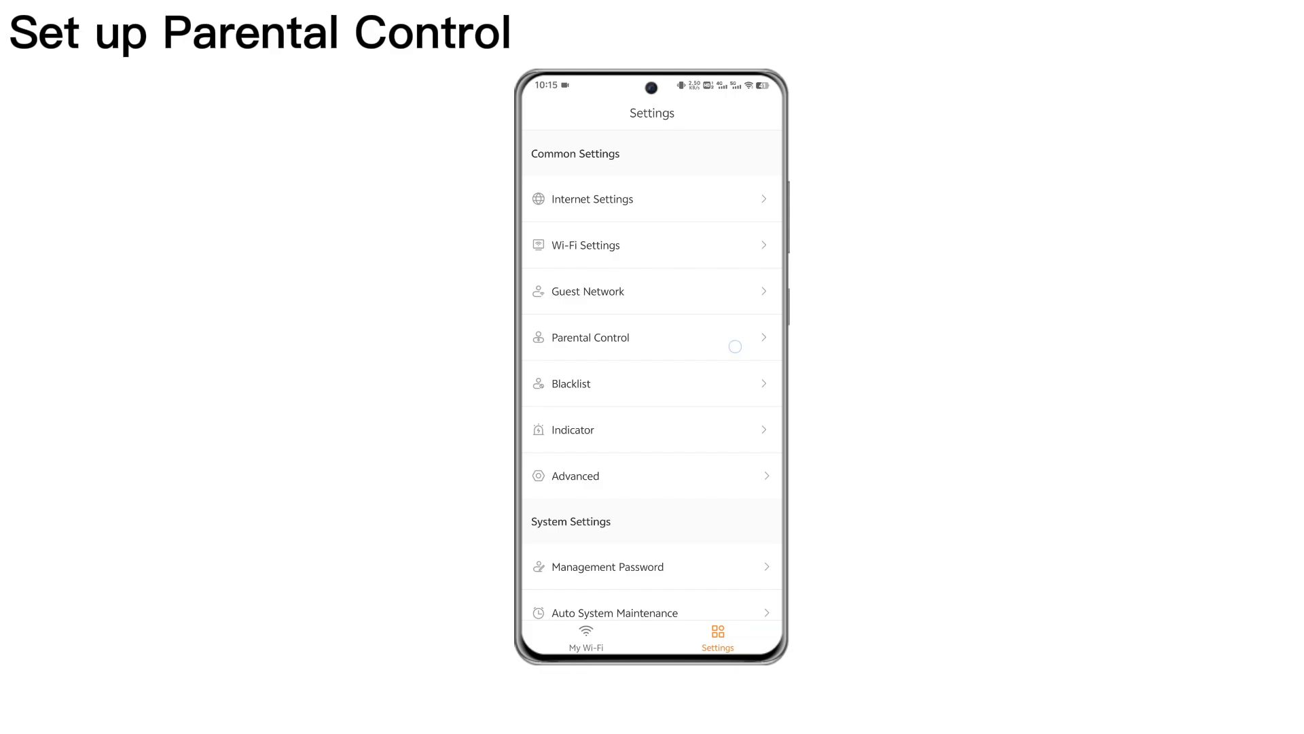
pyautogui.click(652, 337)
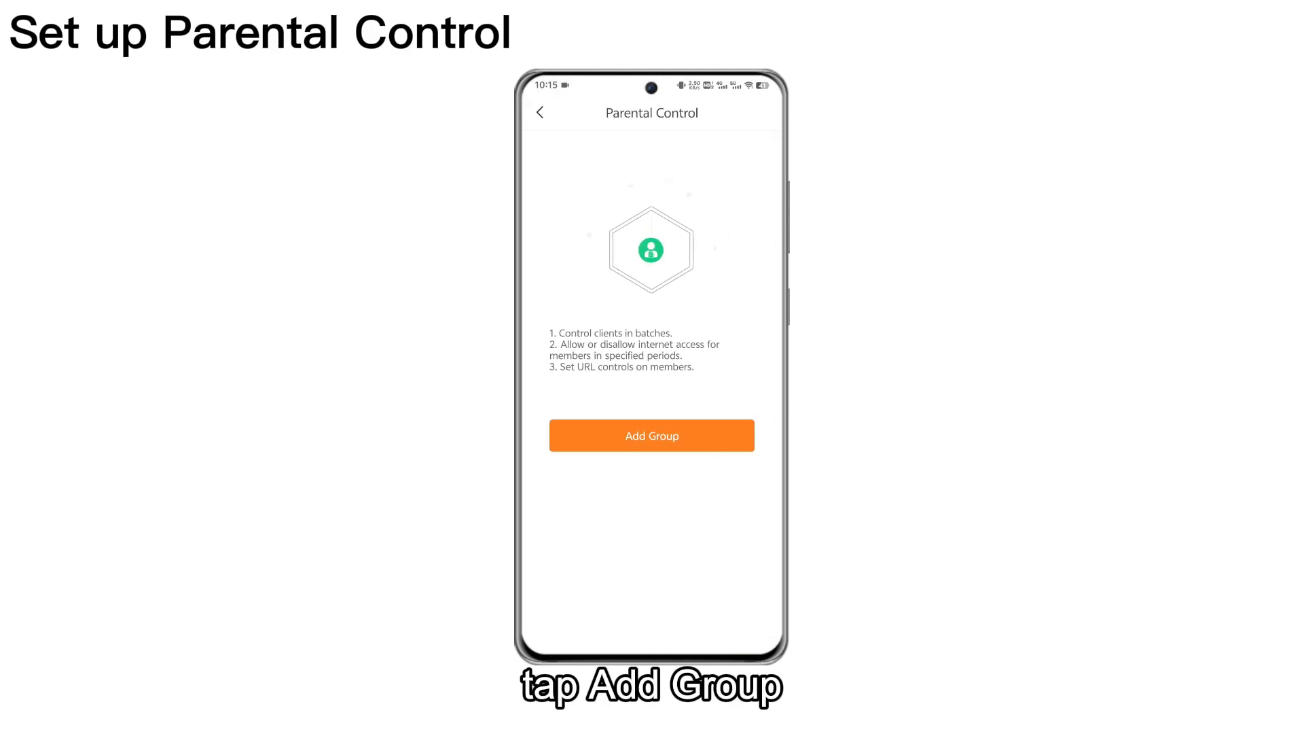
# Add a new parental control group containing the vivo-X90-Pro+ client
pyautogui.click(652, 435)
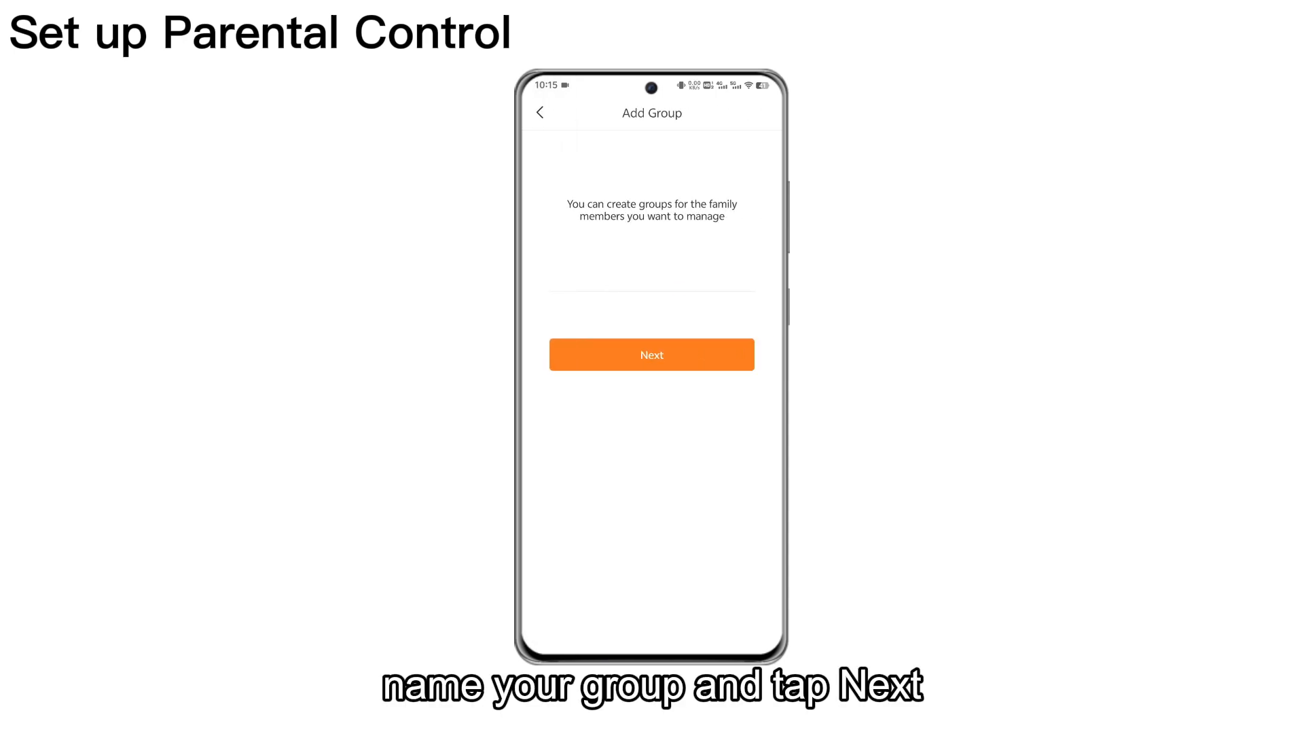
pyautogui.click(652, 292)
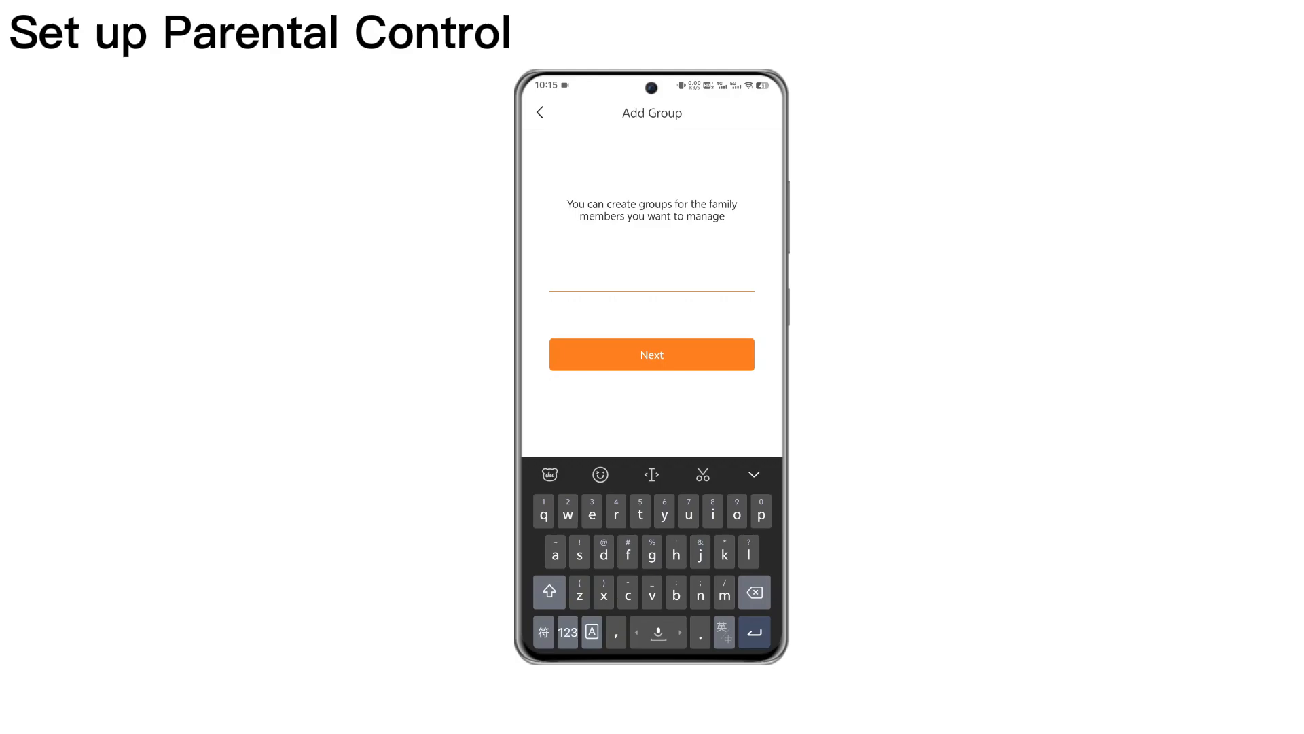
pyautogui.click(652, 353)
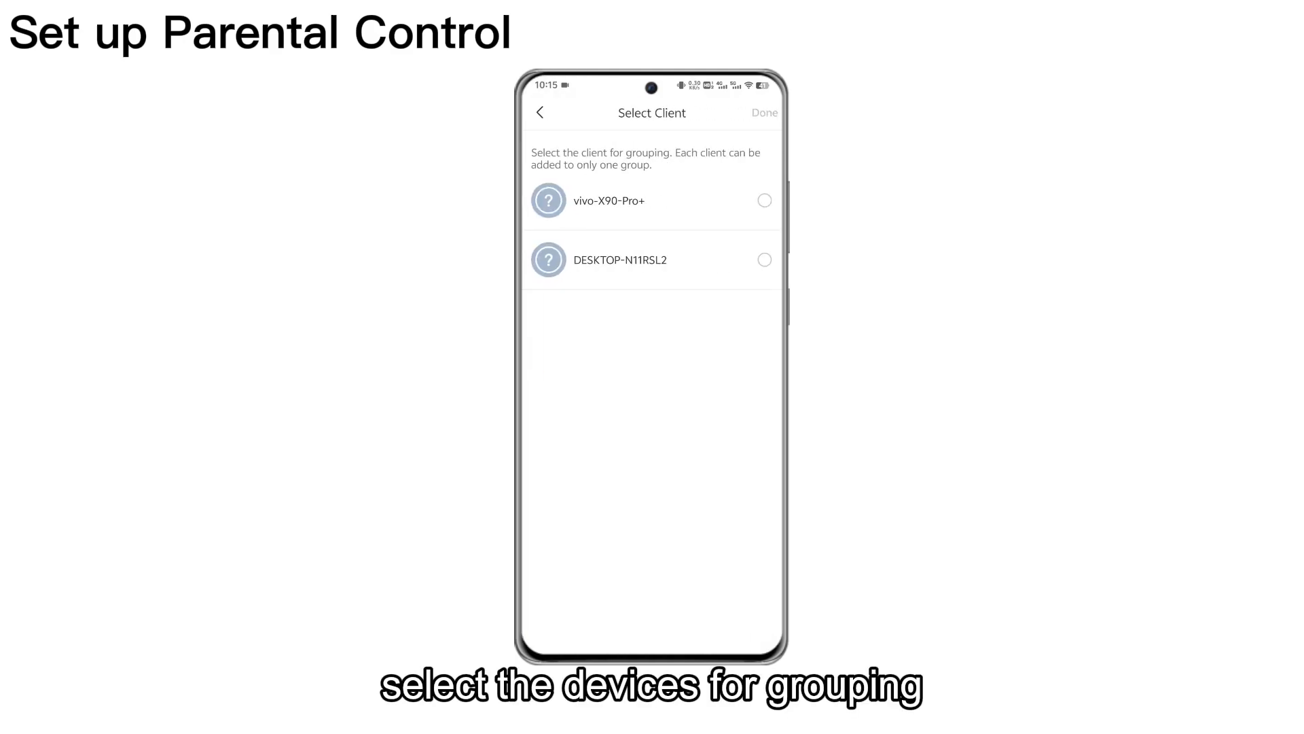
pyautogui.click(762, 201)
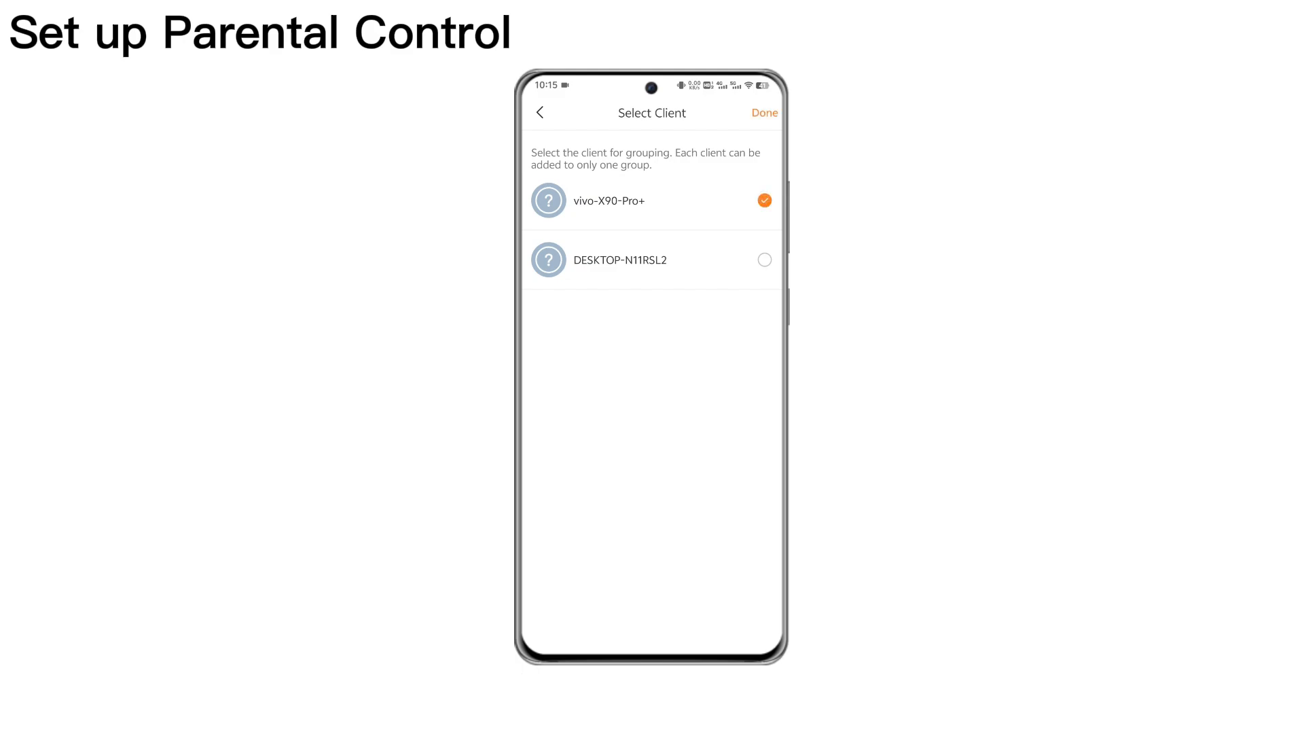
pyautogui.click(763, 112)
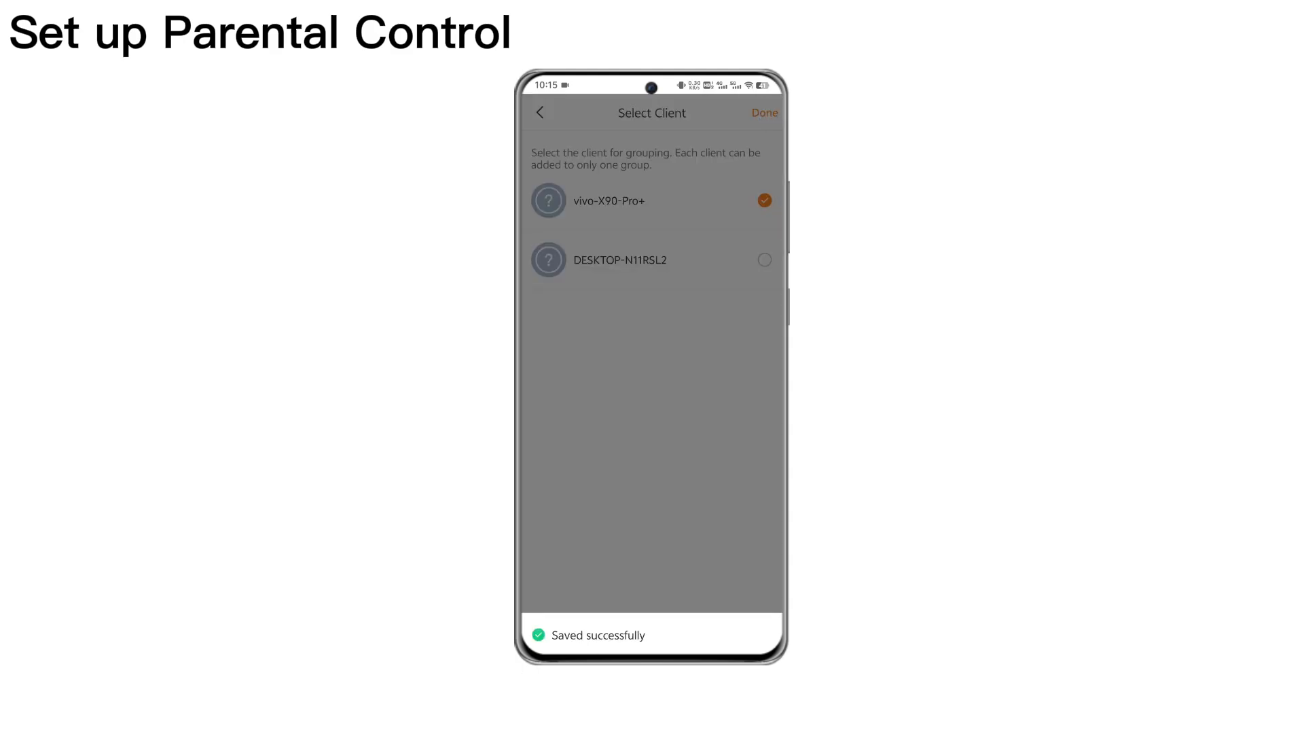
# Give the kids group a 09:00–21:00 control period repeating Sunday and Saturday
pyautogui.click(763, 113)
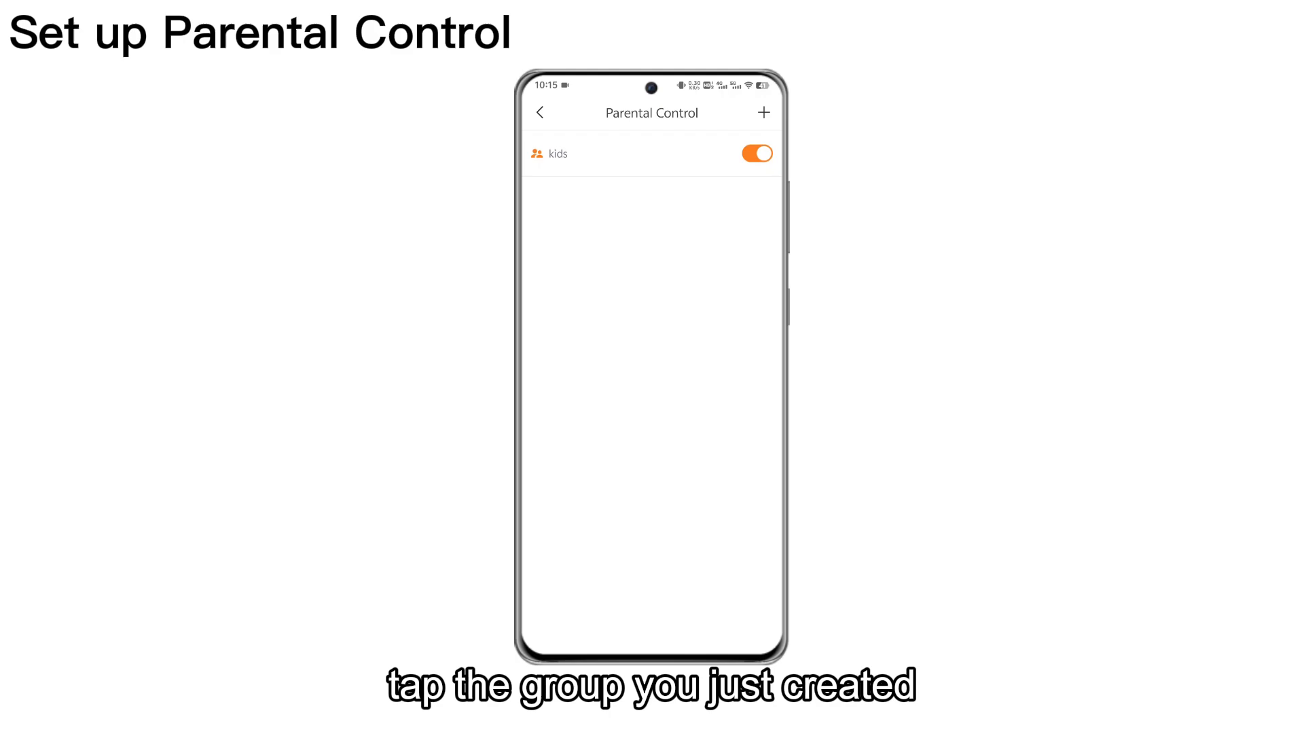
pyautogui.click(559, 153)
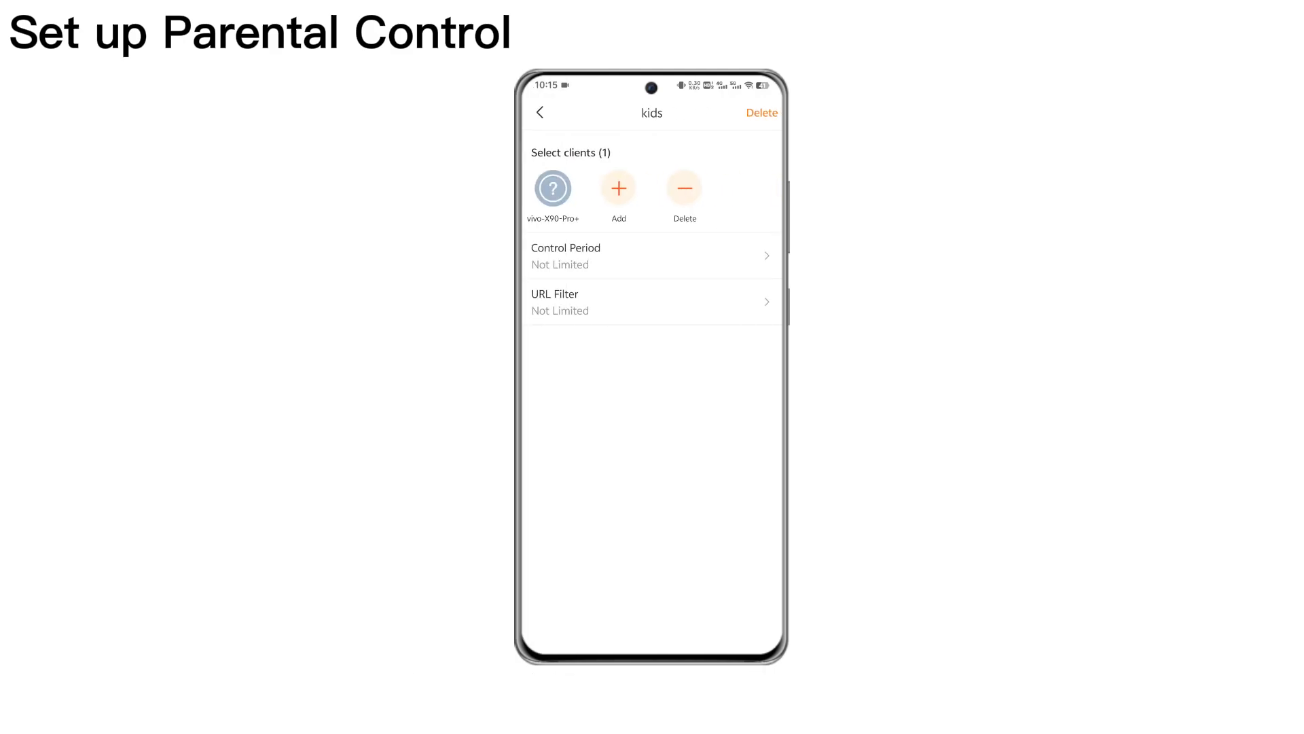
pyautogui.click(652, 256)
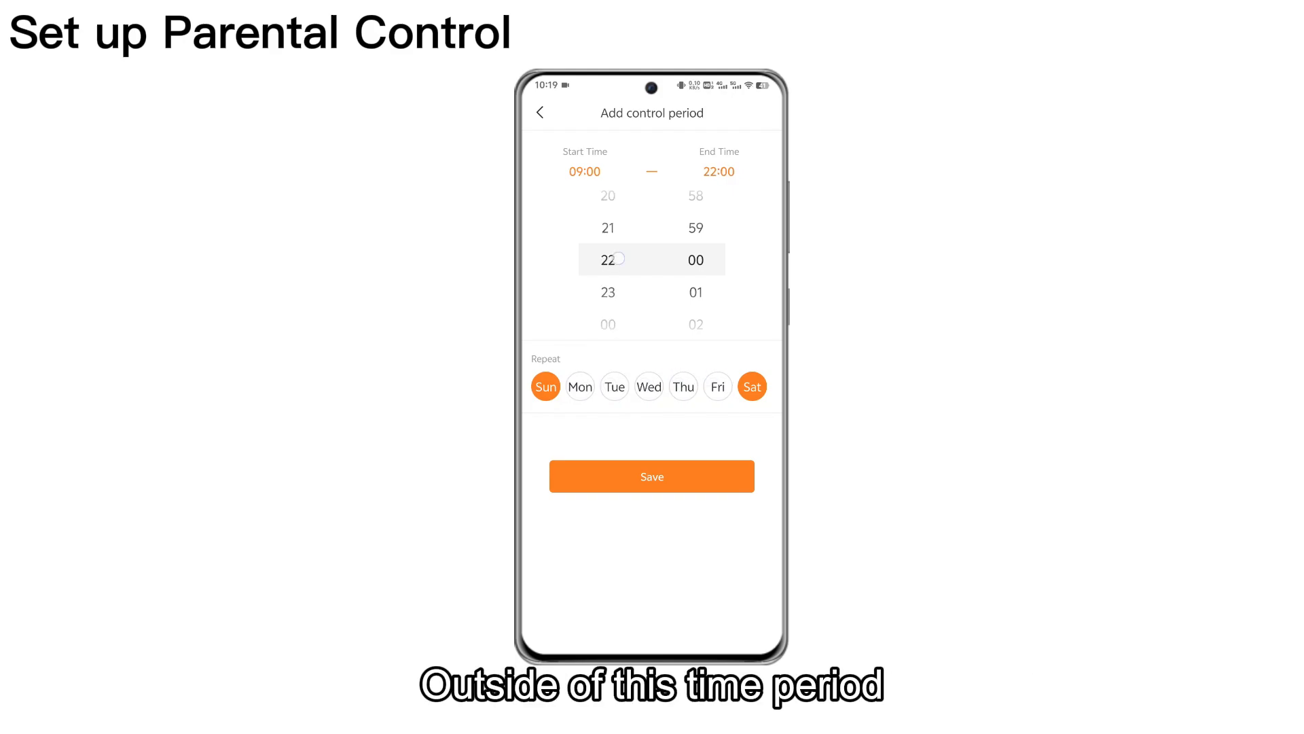
pyautogui.click(652, 476)
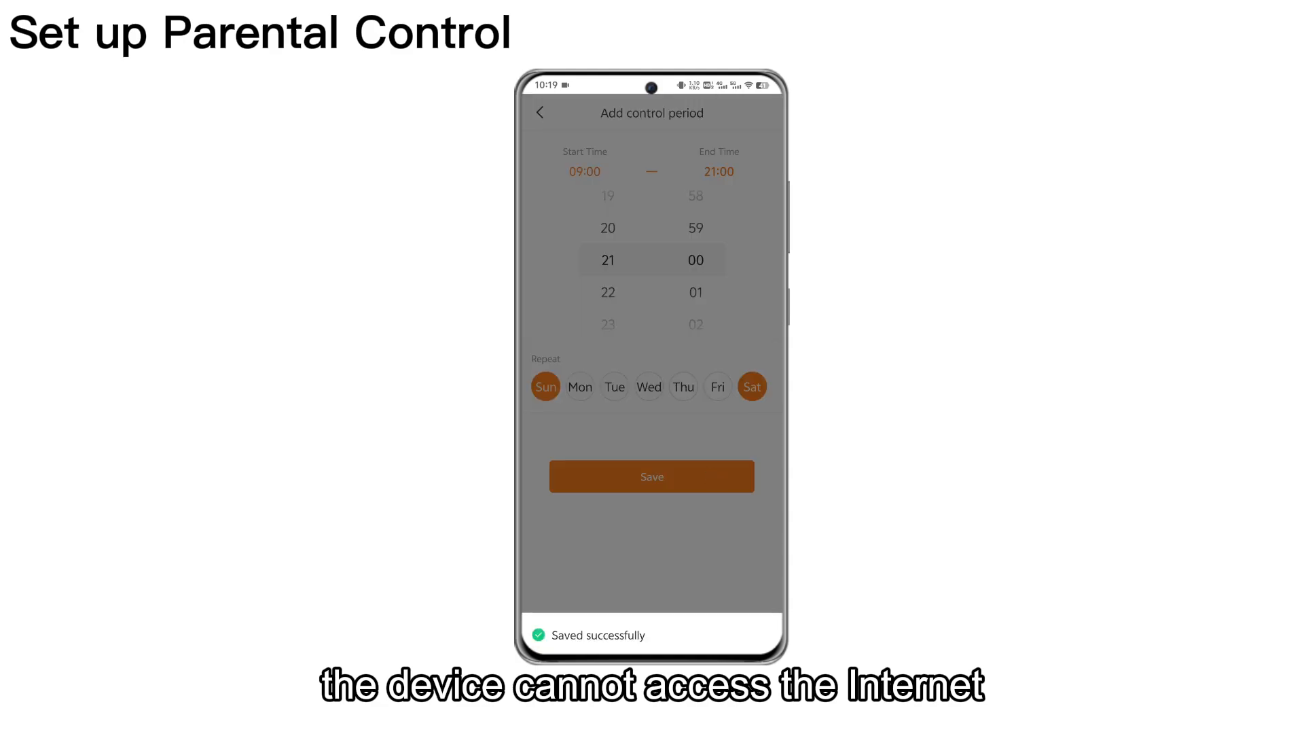
pyautogui.click(652, 476)
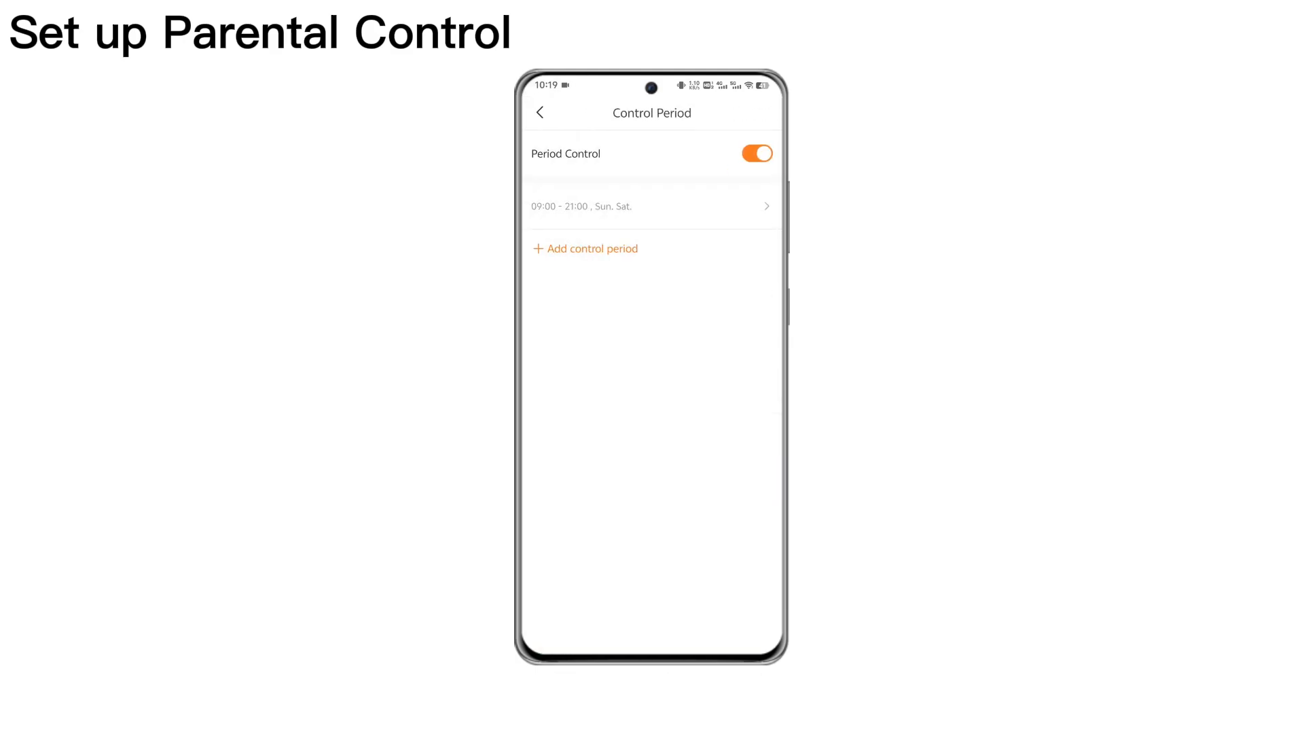
pyautogui.click(539, 112)
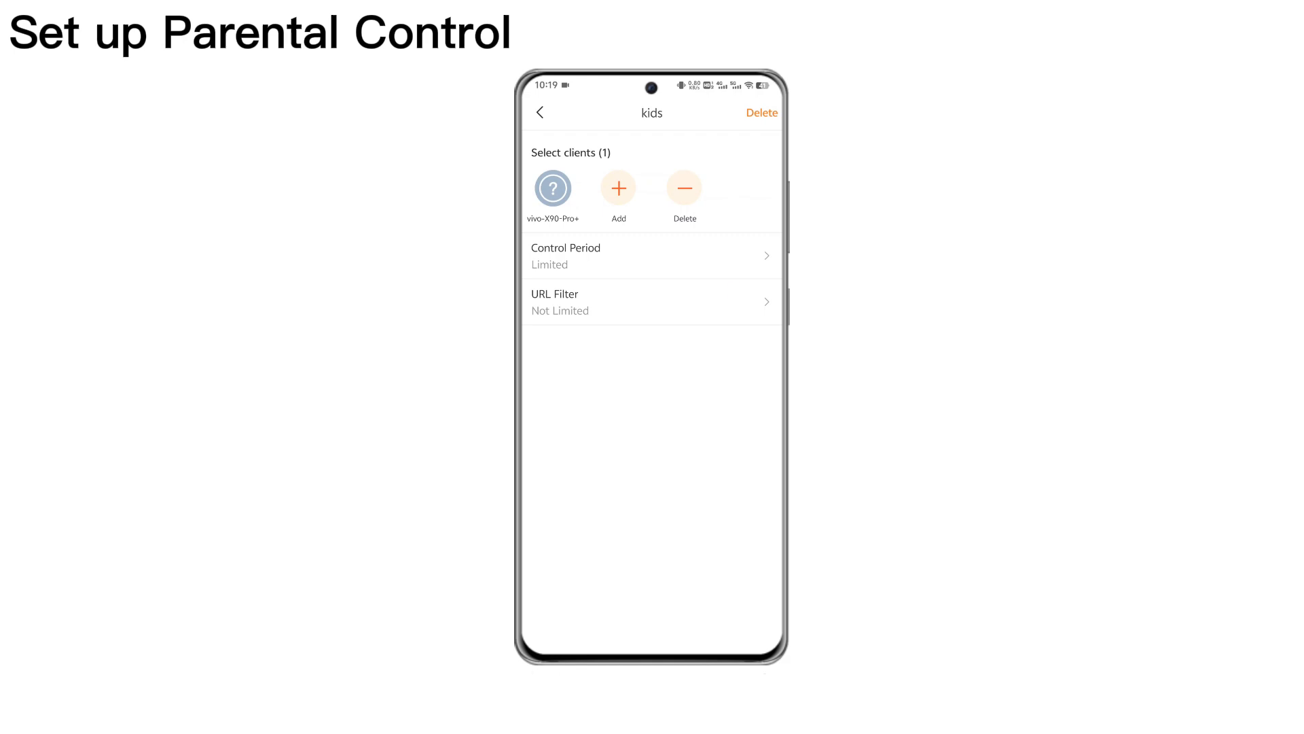
# Turn on the kids group's URL filter in block-listed-URLs mode and begin adding a URL
pyautogui.click(651, 301)
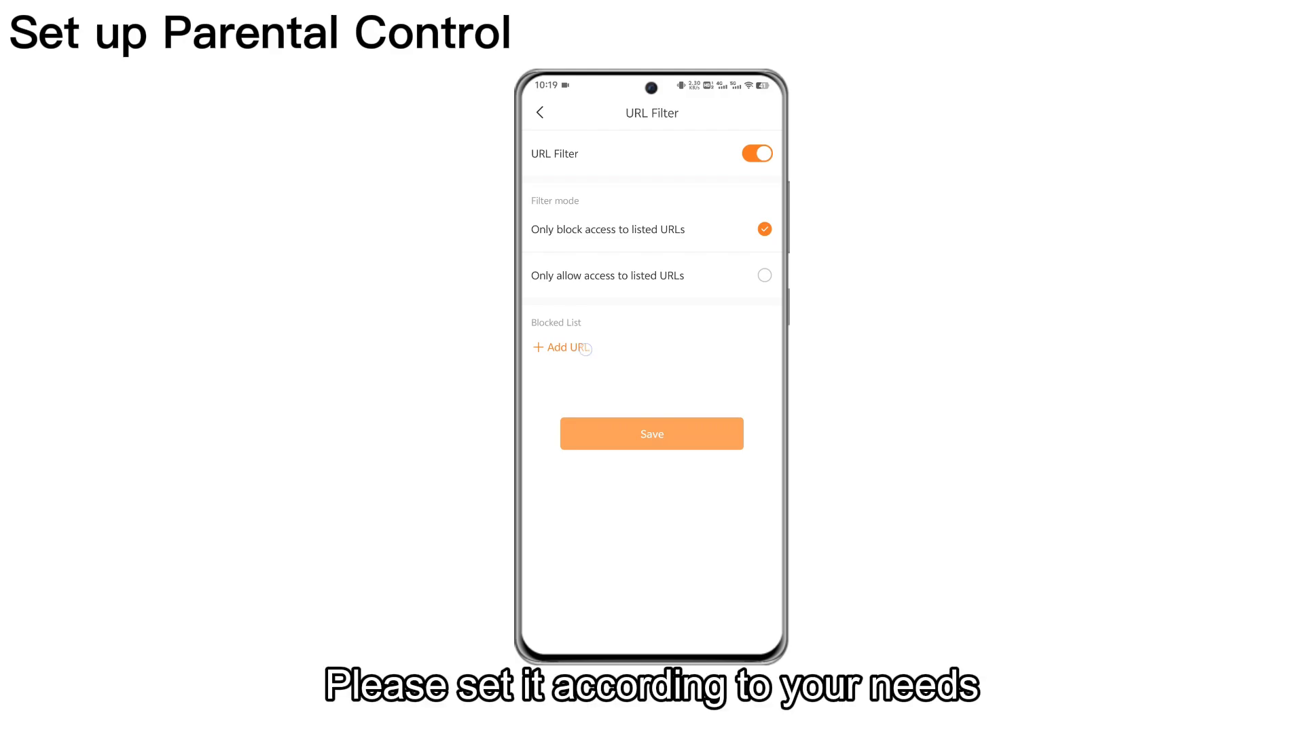
pyautogui.click(568, 347)
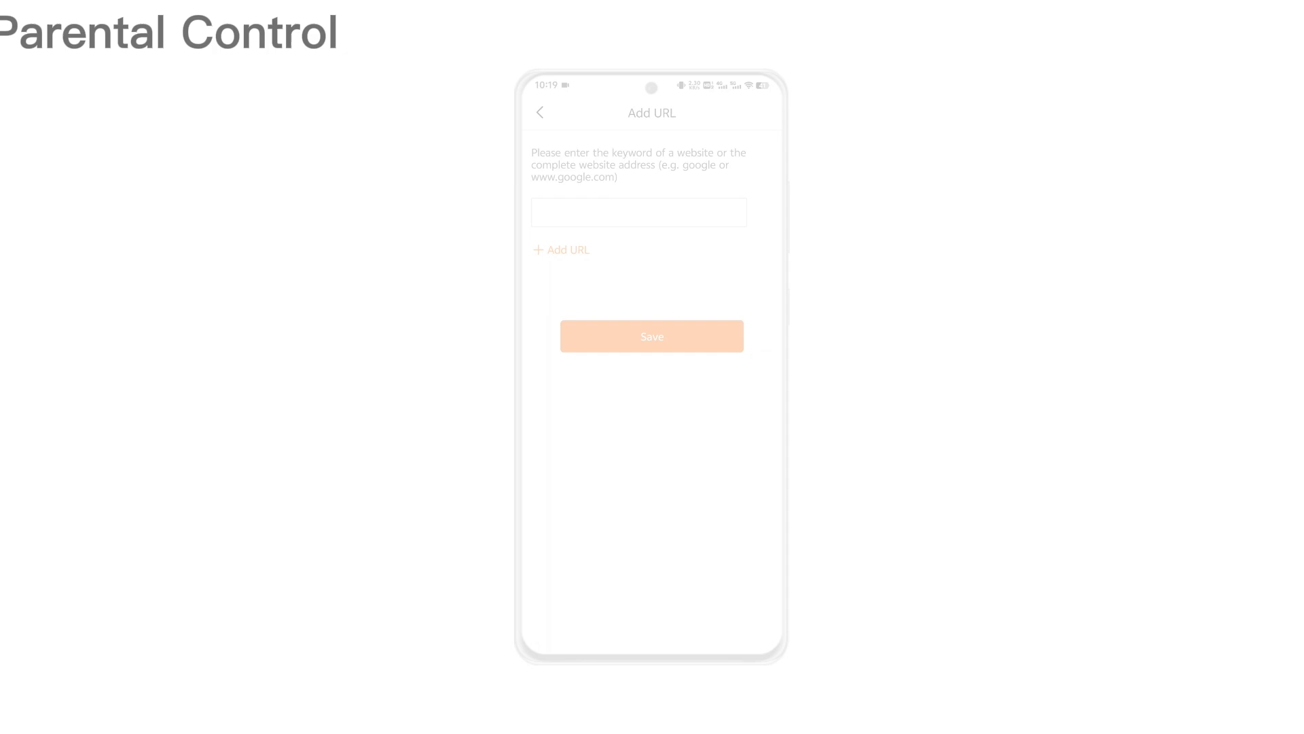